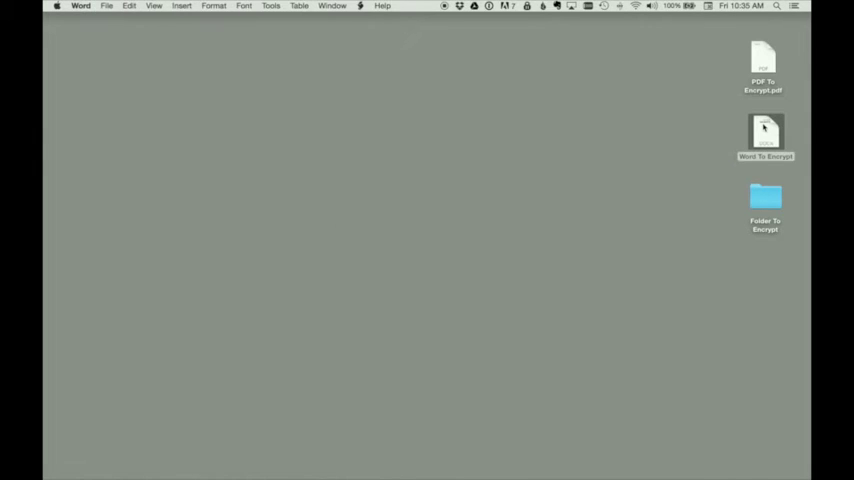
- Open Word To Encrypt and set a confirmed password to open it via Security preferences
double_click(765, 135)
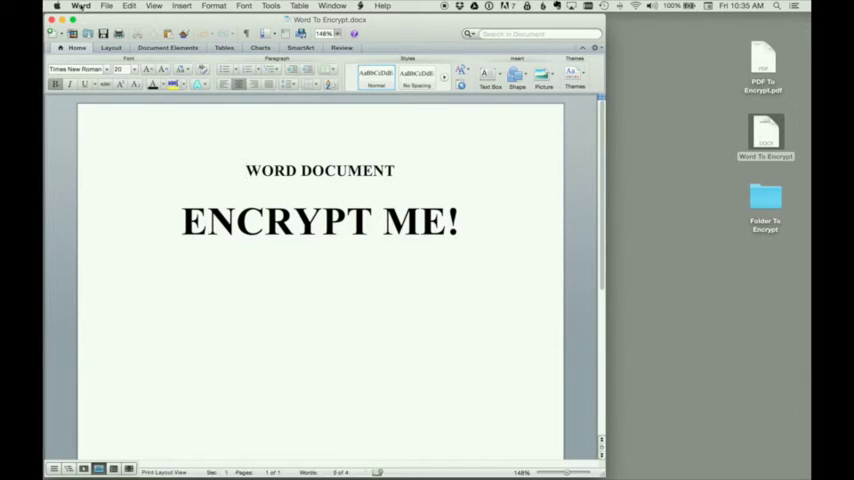
left_click(81, 6)
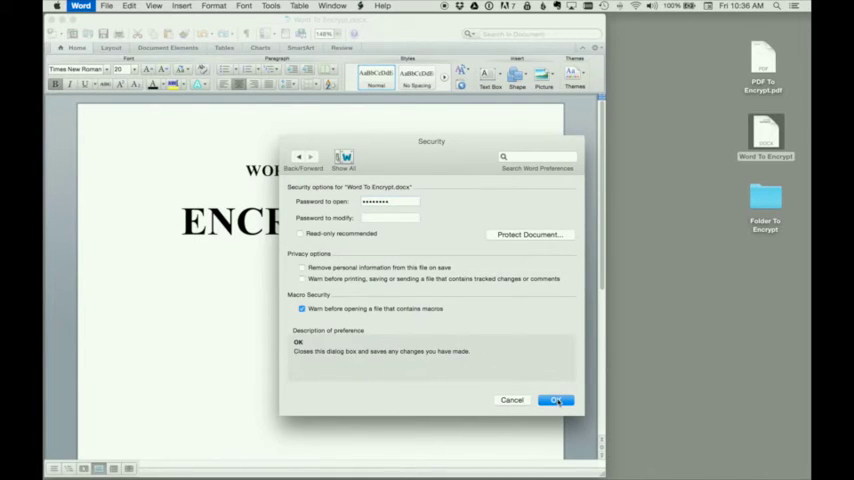
left_click(555, 400)
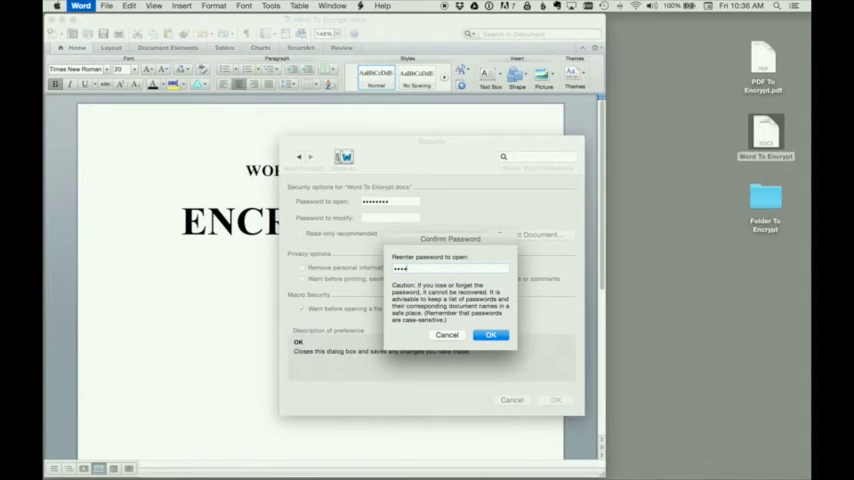
left_click(491, 335)
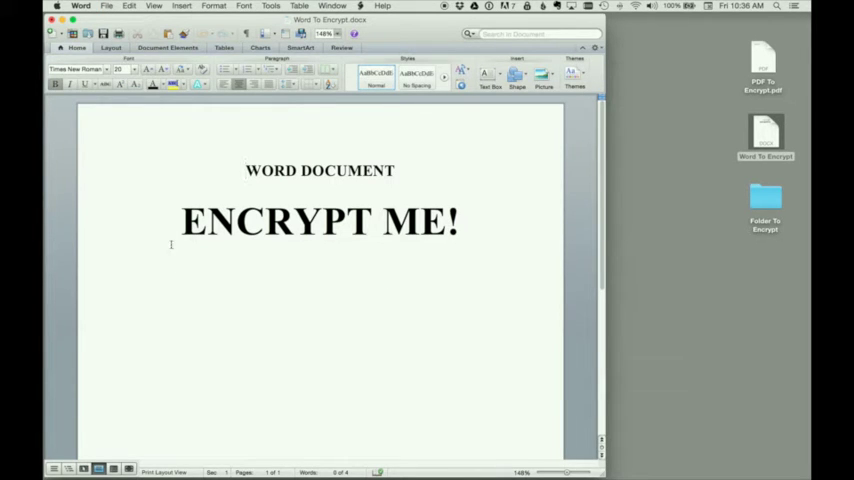
- Bring up Word's File menu to close the password-protected Word To Encrypt document
left_click(106, 6)
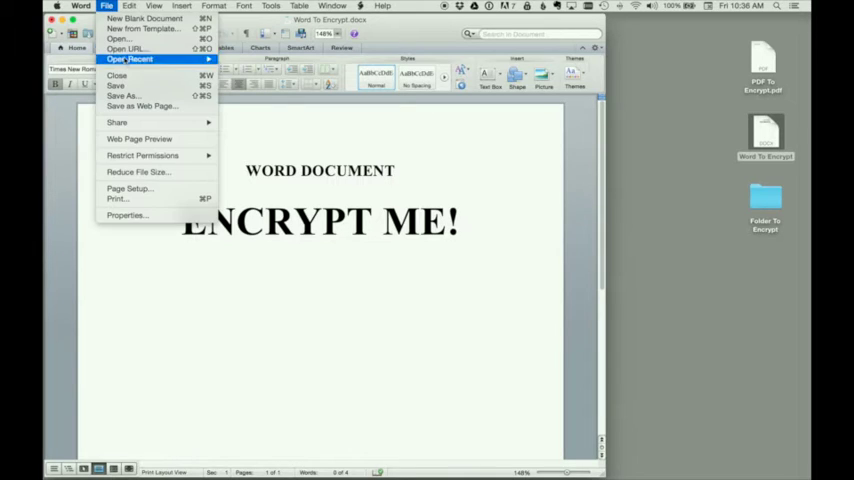
mouse_move(116, 85)
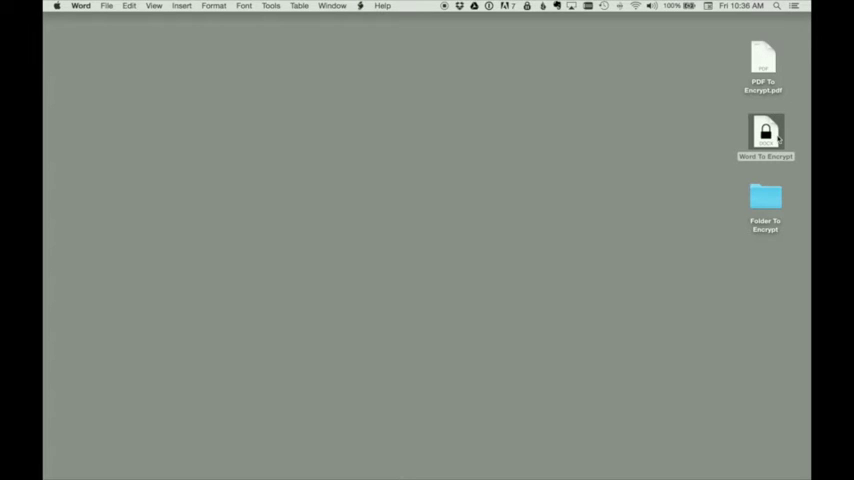
double_click(765, 133)
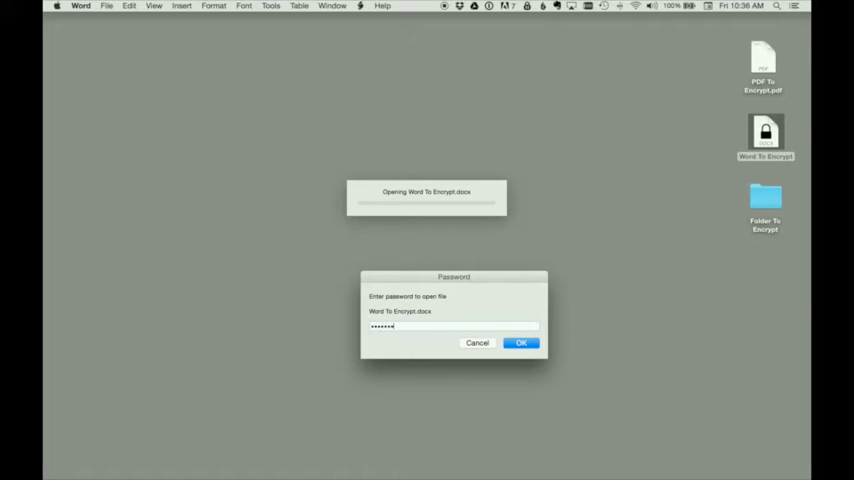
left_click(521, 343)
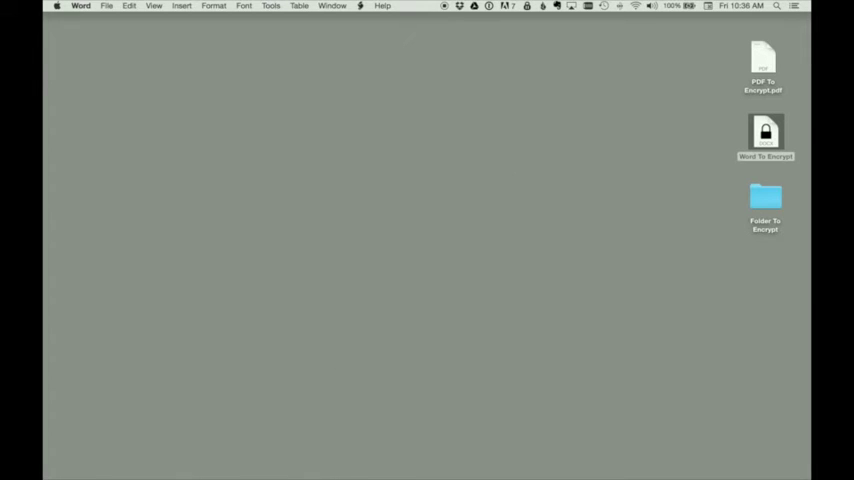
double_click(765, 135)
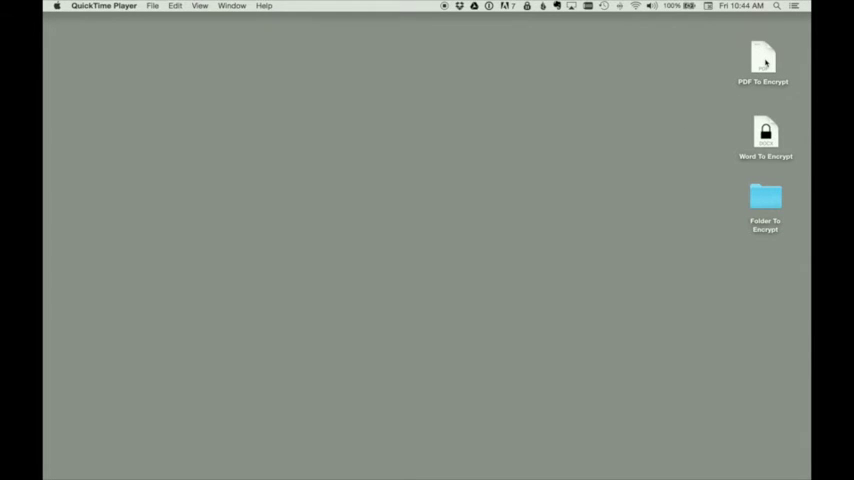
- Open PDF To Encrypt from the desktop in Preview using Open With
left_click(763, 60)
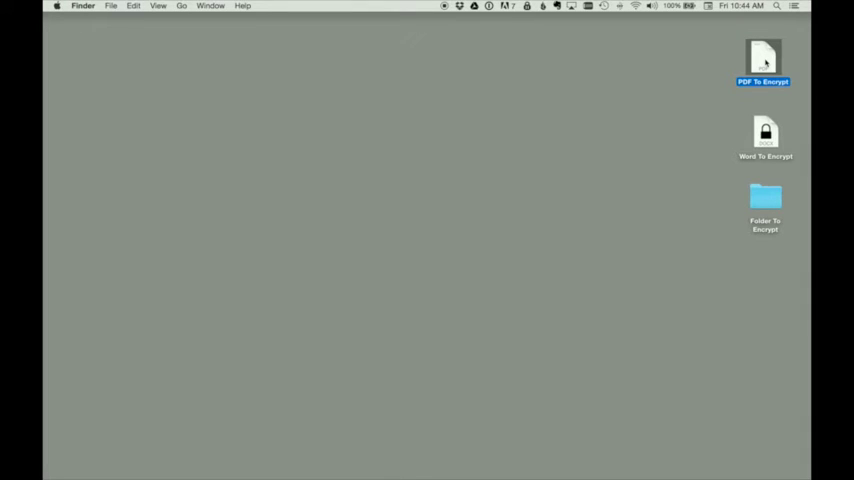
right_click(763, 60)
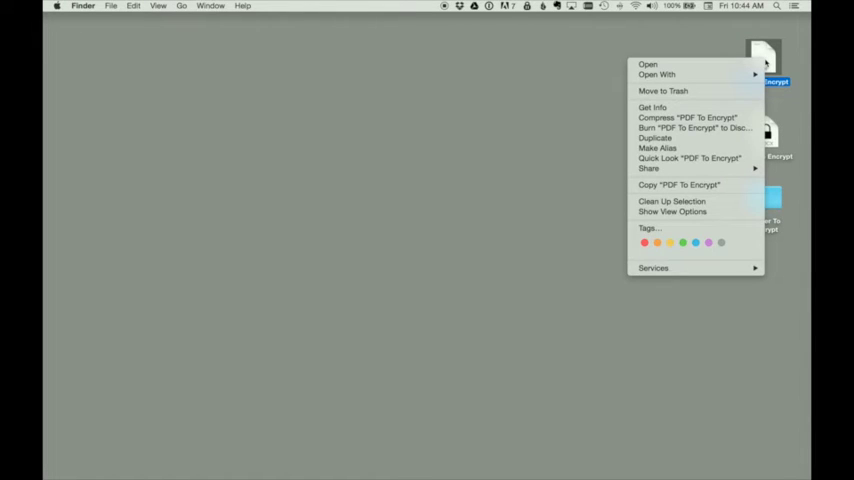
mouse_move(648, 64)
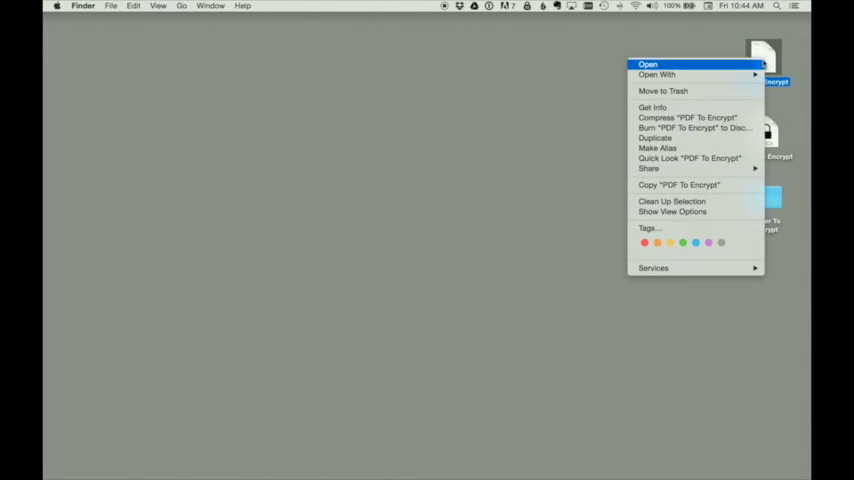
mouse_move(657, 74)
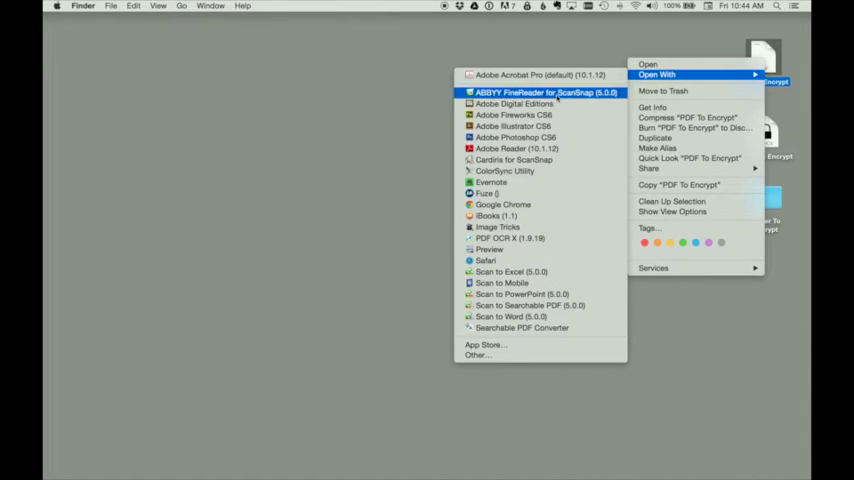
mouse_move(489, 249)
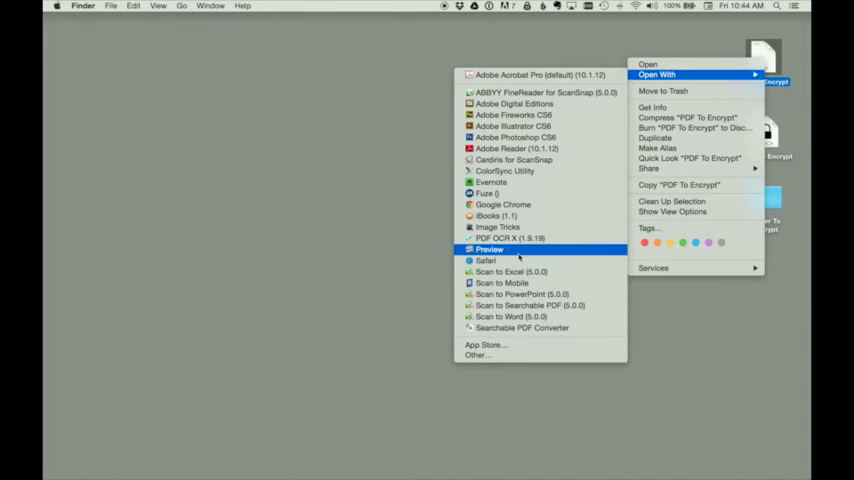
left_click(490, 249)
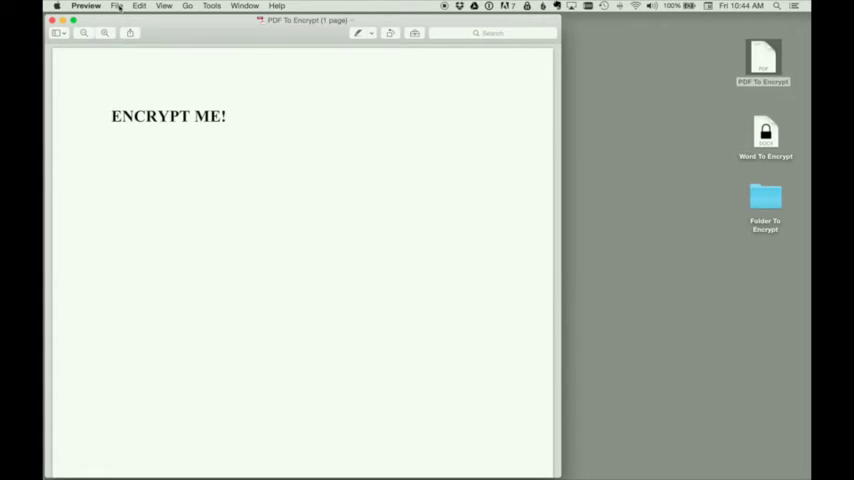
- Print PDF To Encrypt and choose Save as PDF from the PDF dropdown
left_click(117, 6)
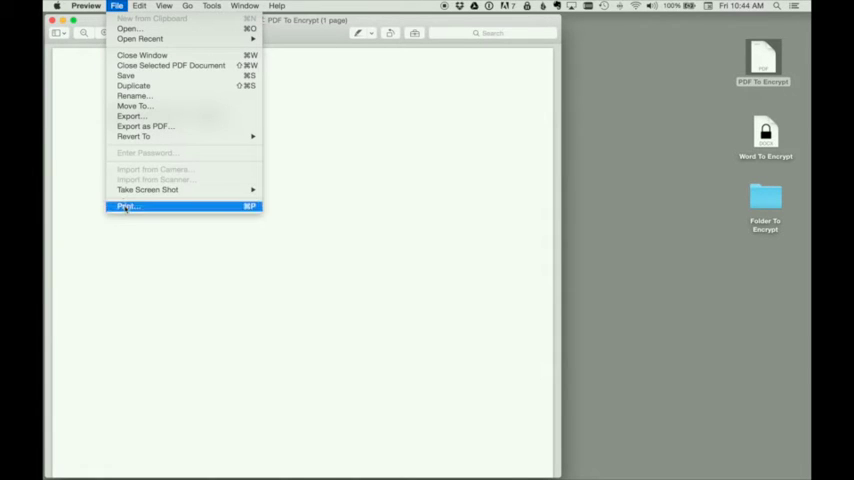
left_click(126, 206)
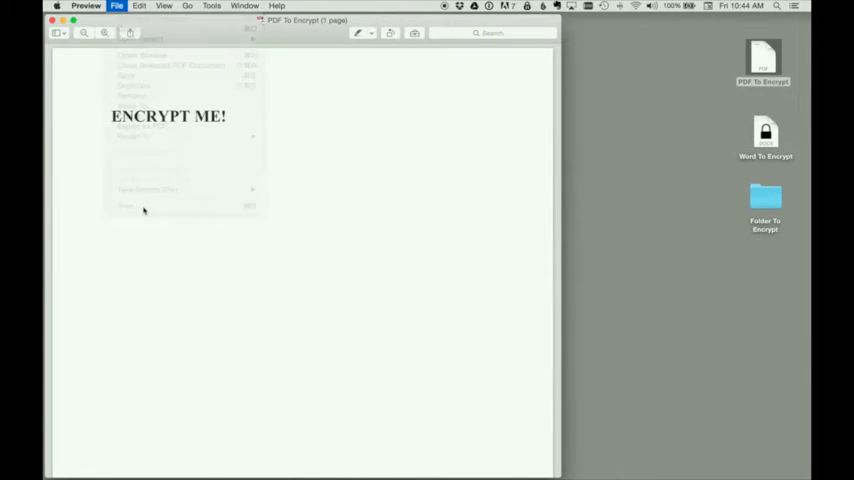
left_click(145, 200)
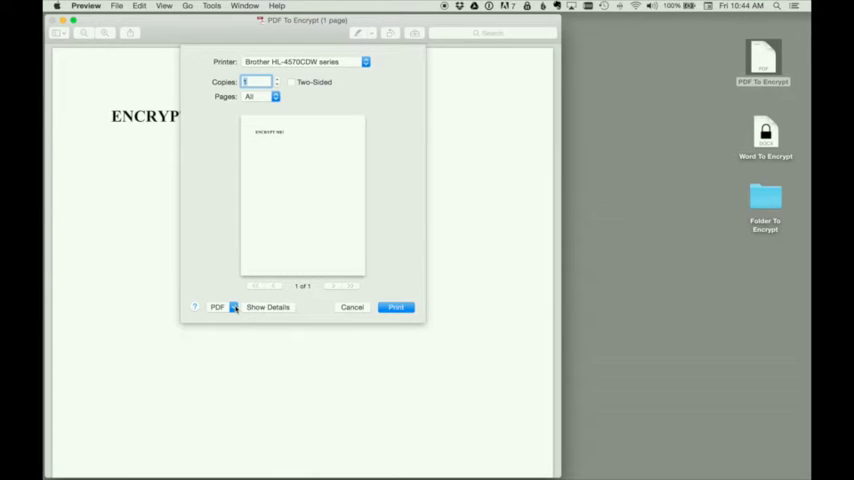
left_click(219, 307)
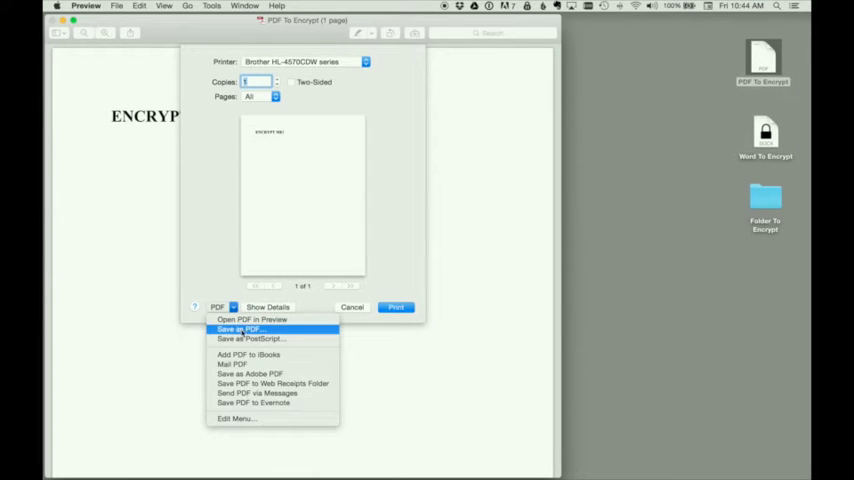
left_click(240, 328)
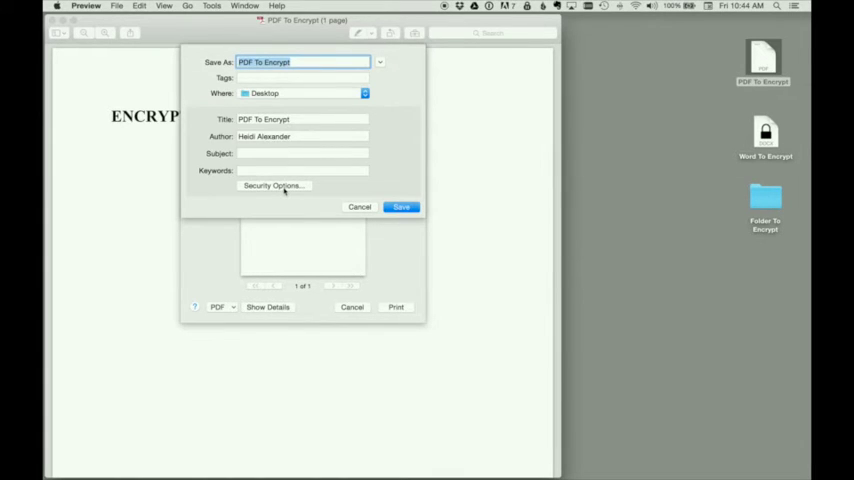
- Require a verified open-password in Security Options and save the PDF to the Desktop
left_click(272, 185)
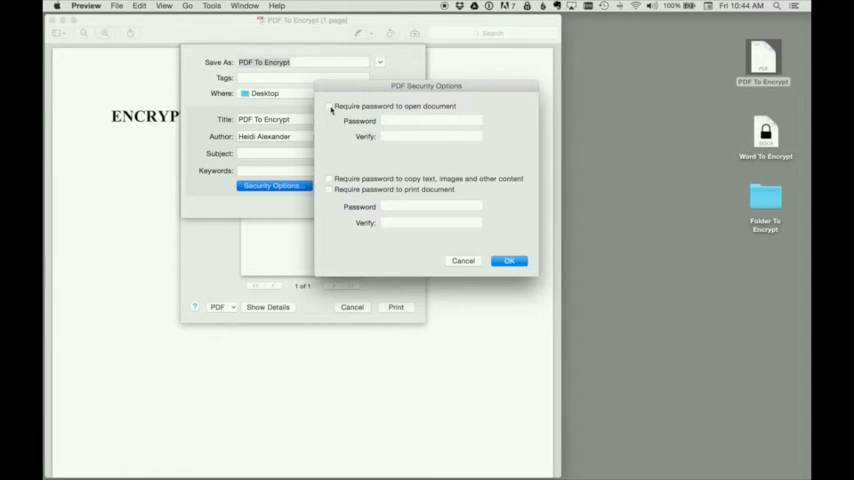
left_click(329, 107)
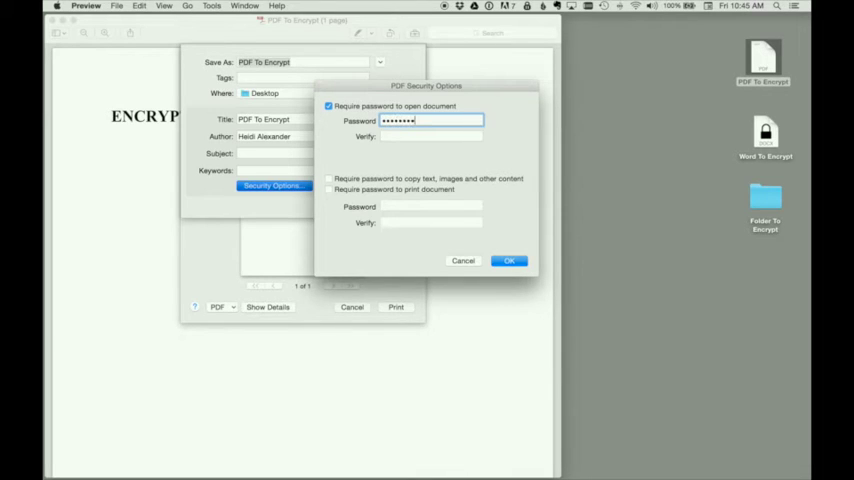
type("•••••")
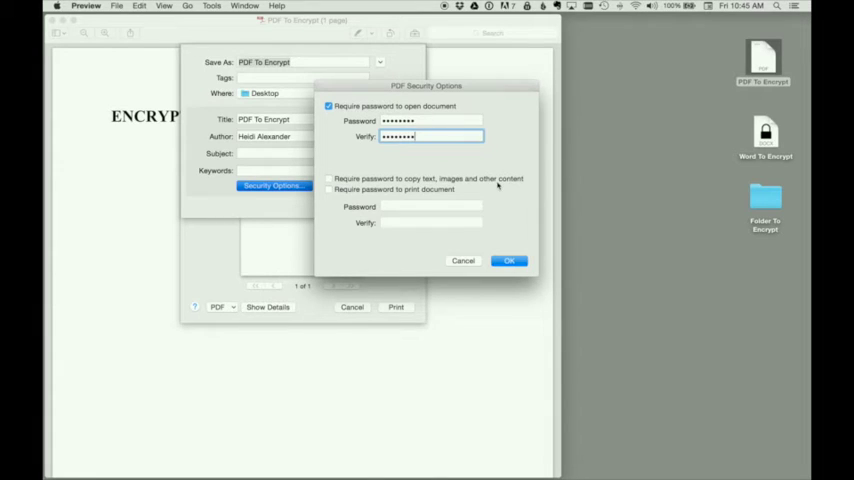
left_click(509, 260)
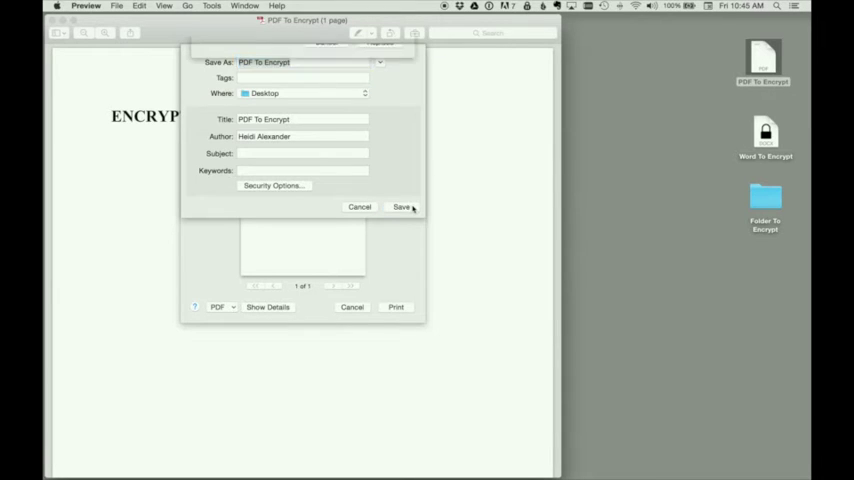
left_click(402, 207)
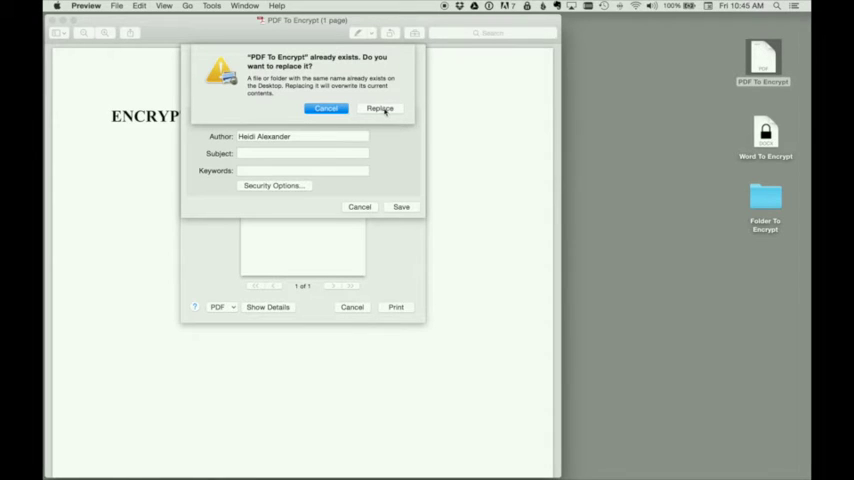
- Replace the existing PDF To Encrypt, unlock it with its password, and close it
left_click(380, 108)
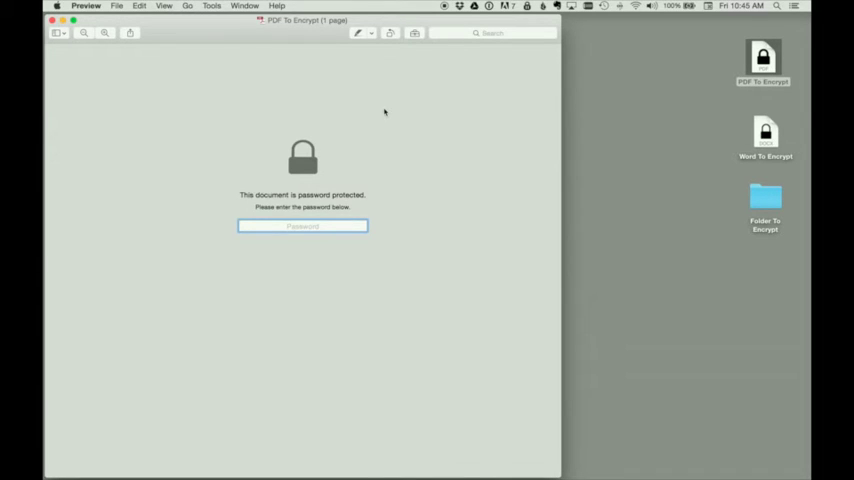
type("••")
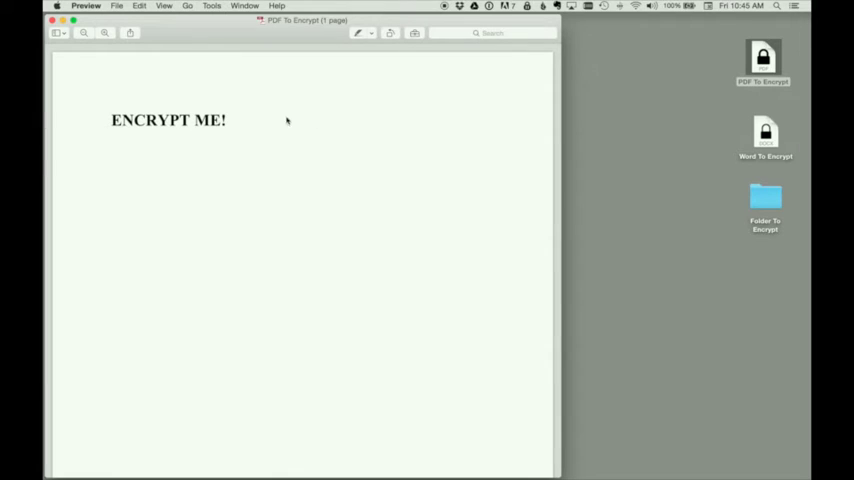
left_click(53, 20)
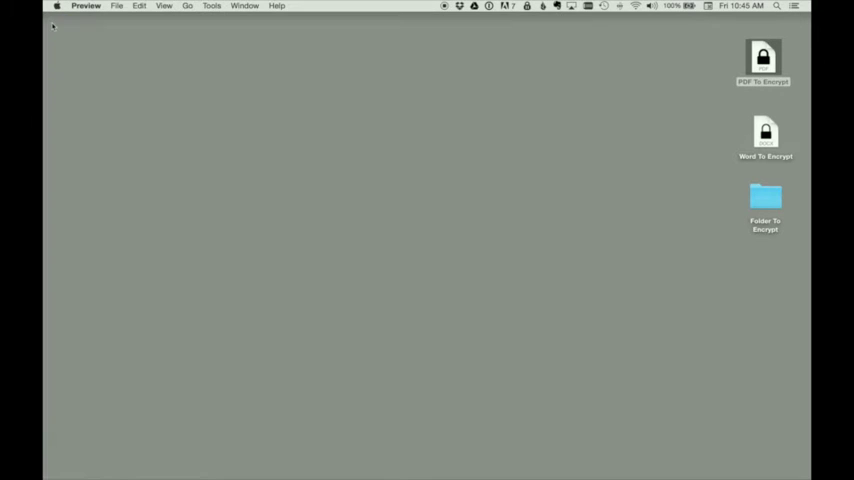
mouse_move(750, 38)
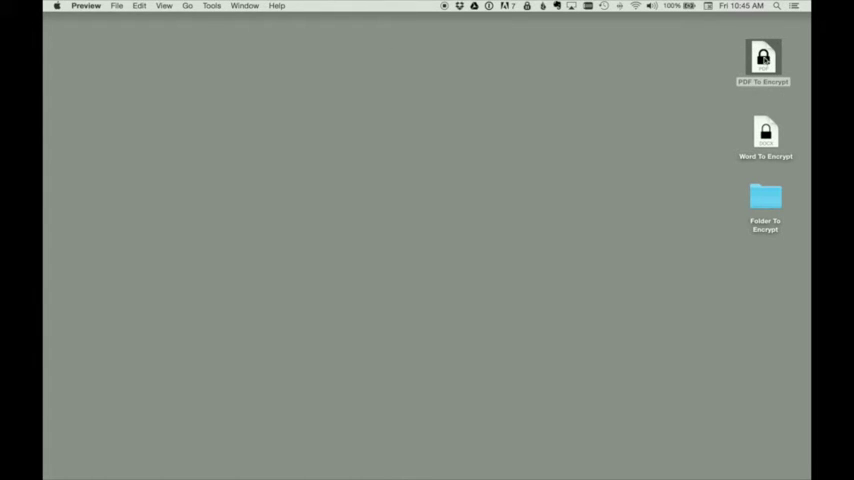
- Open PDF To Encrypt in Acrobat by submitting its document-open password
double_click(763, 60)
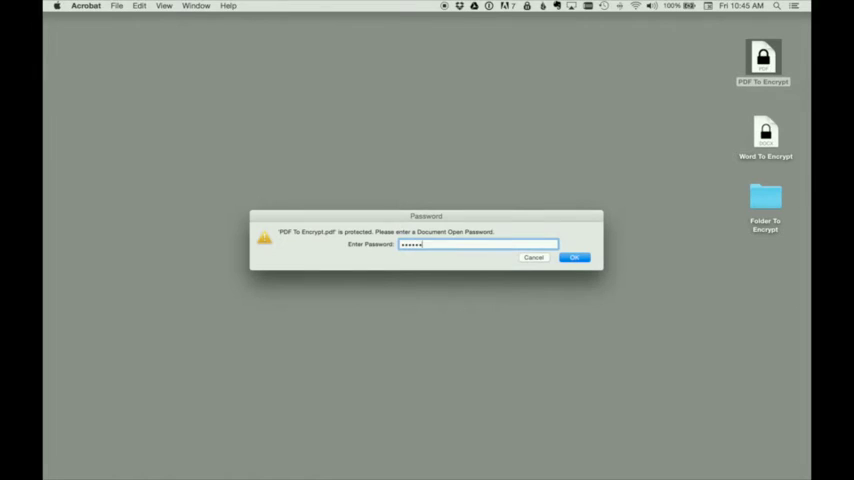
left_click(574, 257)
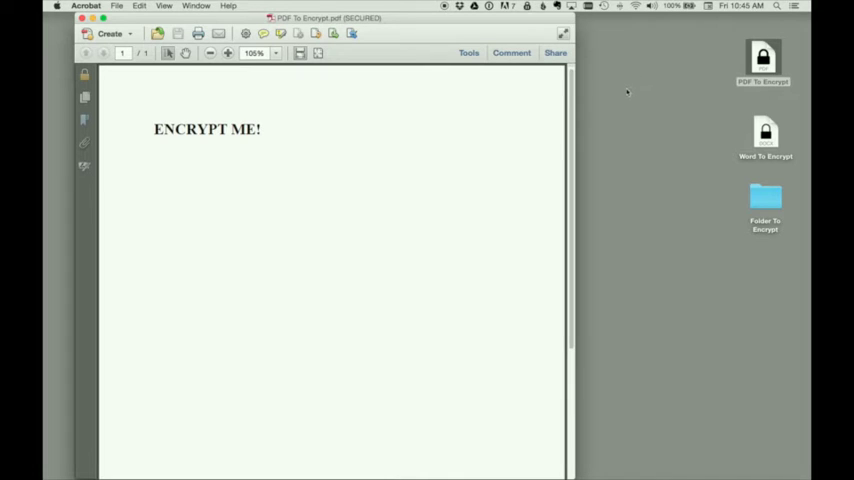
mouse_move(600, 87)
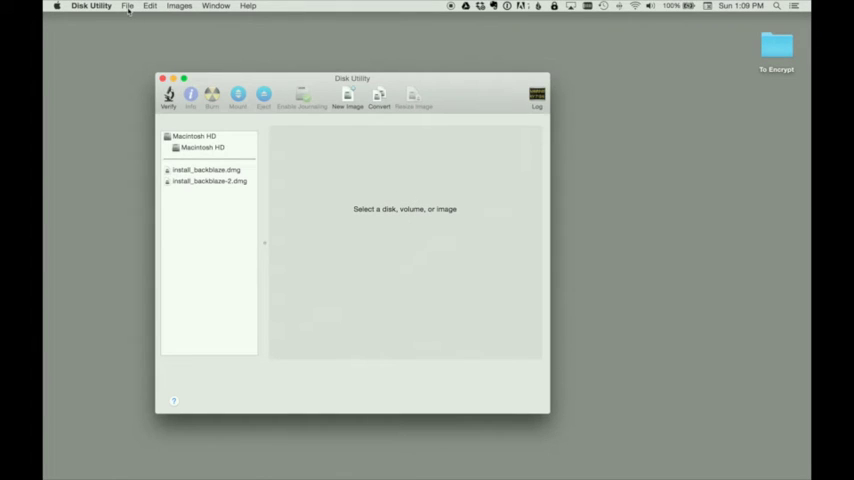
- Start a new disk image from the To Encrypt folder
left_click(127, 6)
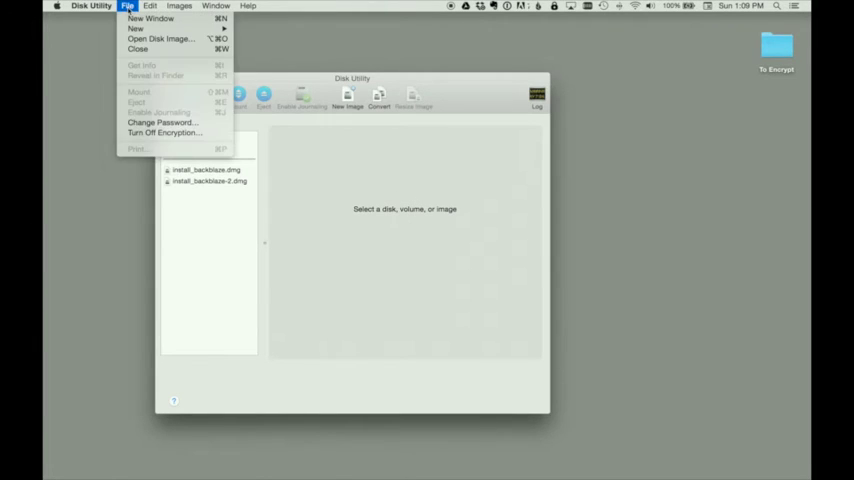
mouse_move(135, 28)
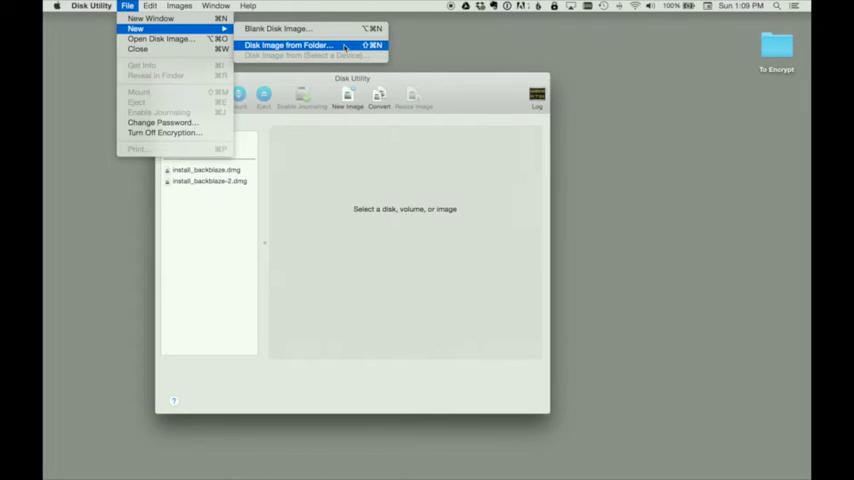
left_click(288, 45)
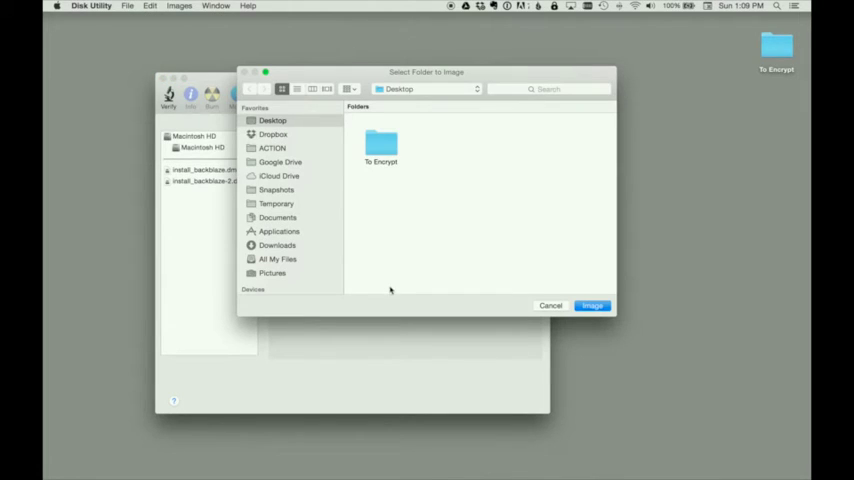
left_click(380, 145)
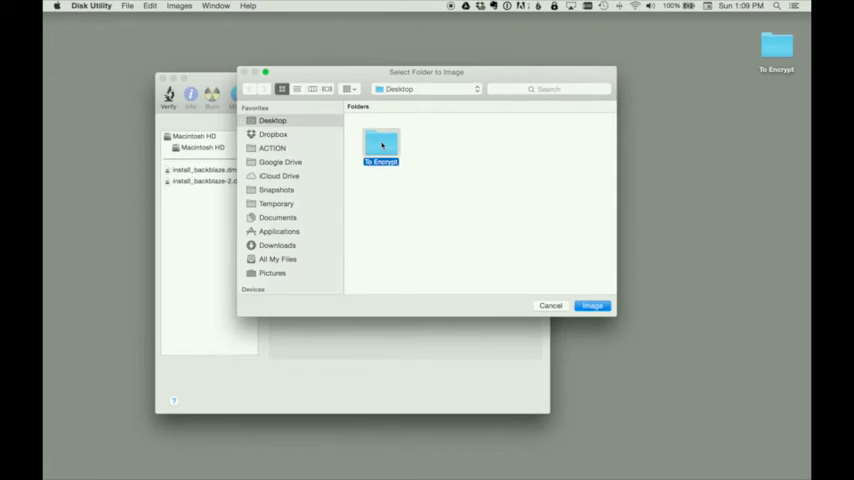
left_click(592, 305)
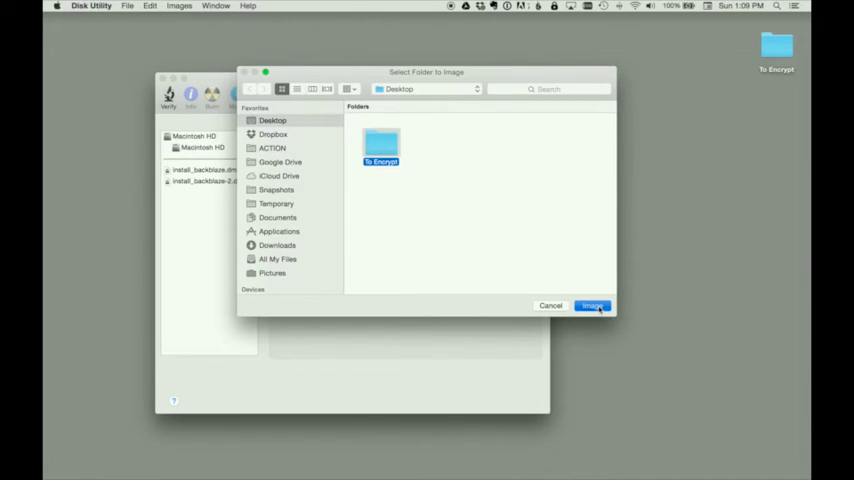
left_click(592, 305)
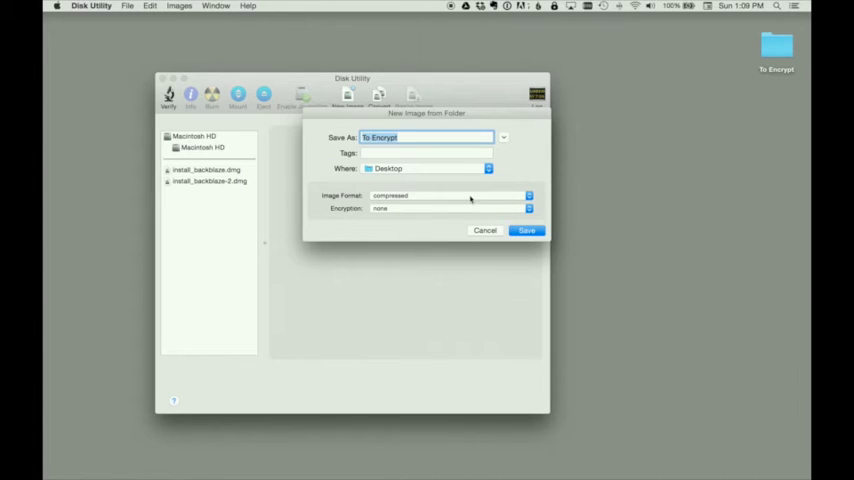
- Set read/write image format and 128-bit AES encryption, then save To Encrypt.dmg
left_click(447, 195)
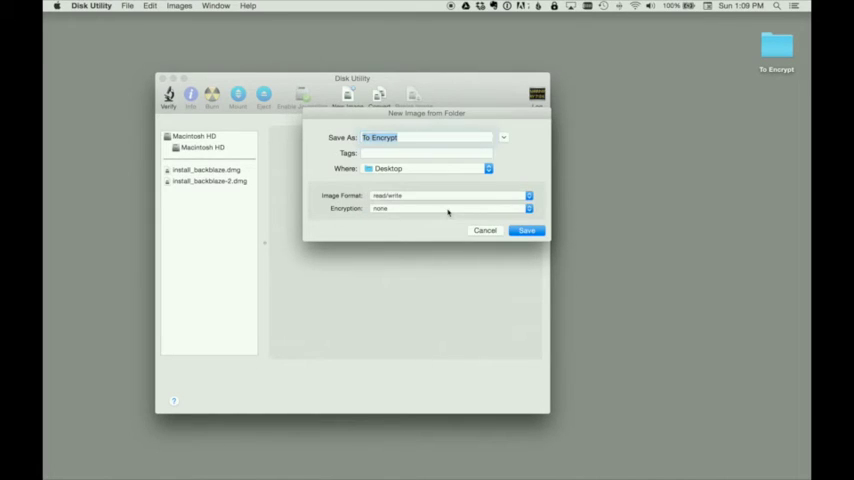
left_click(448, 208)
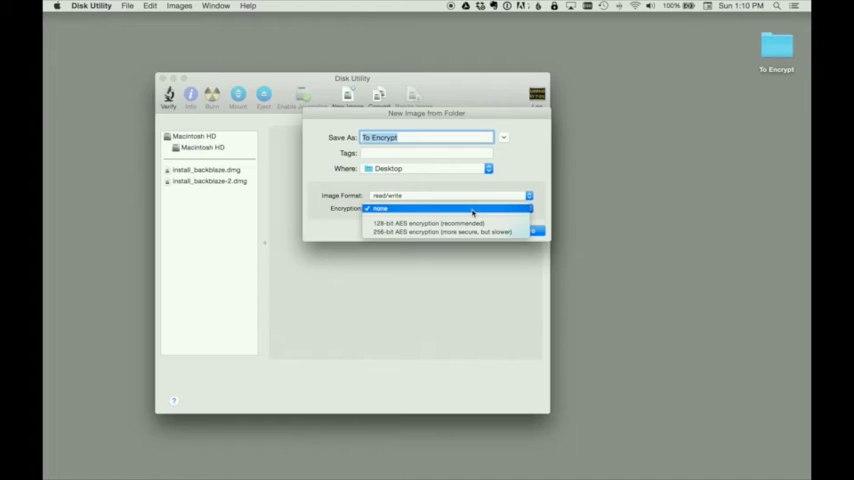
mouse_move(430, 223)
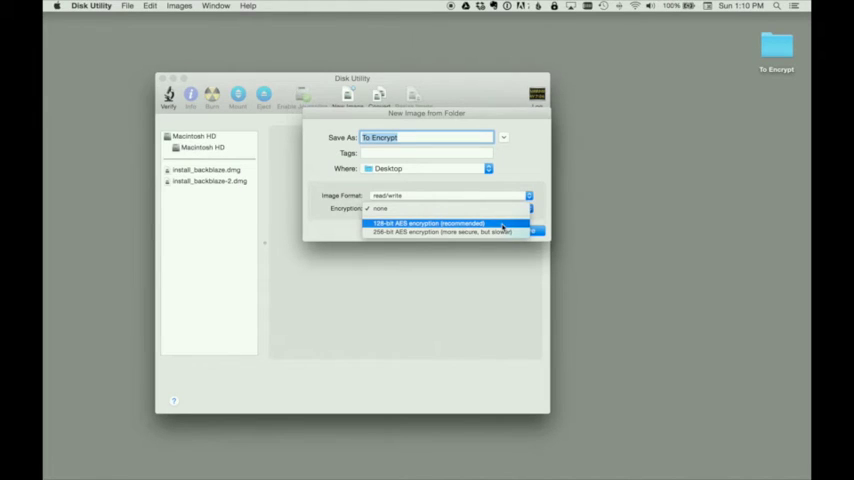
left_click(428, 223)
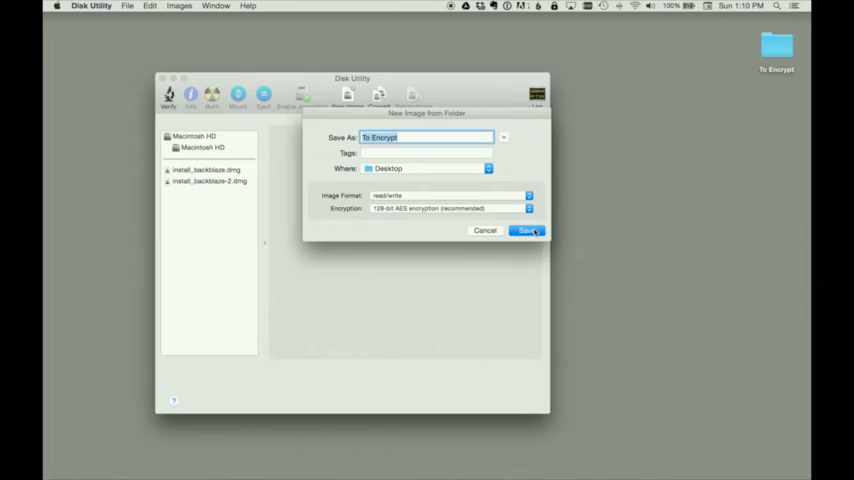
left_click(527, 230)
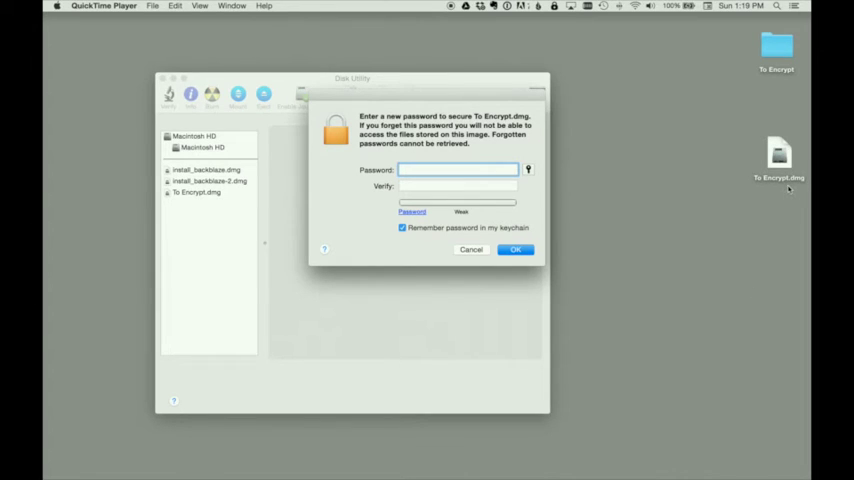
- Enter and verify the To Encrypt.dmg password with Remember password in keychain unchecked
left_click(458, 169)
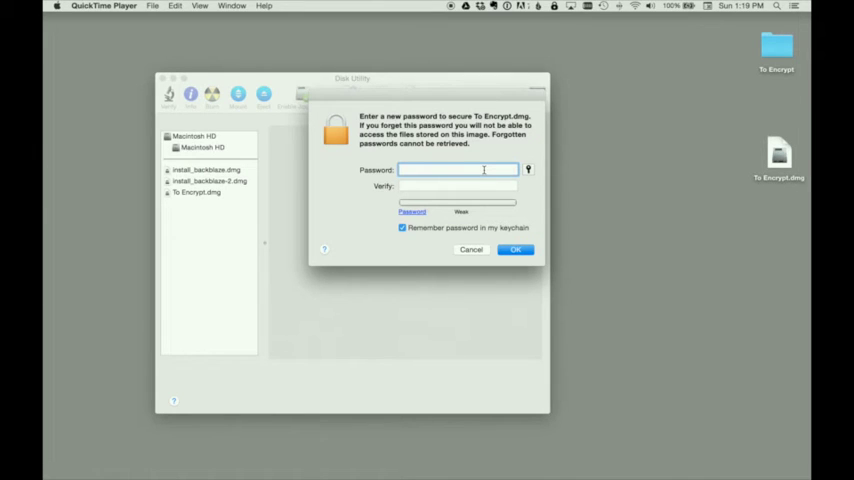
type("•••")
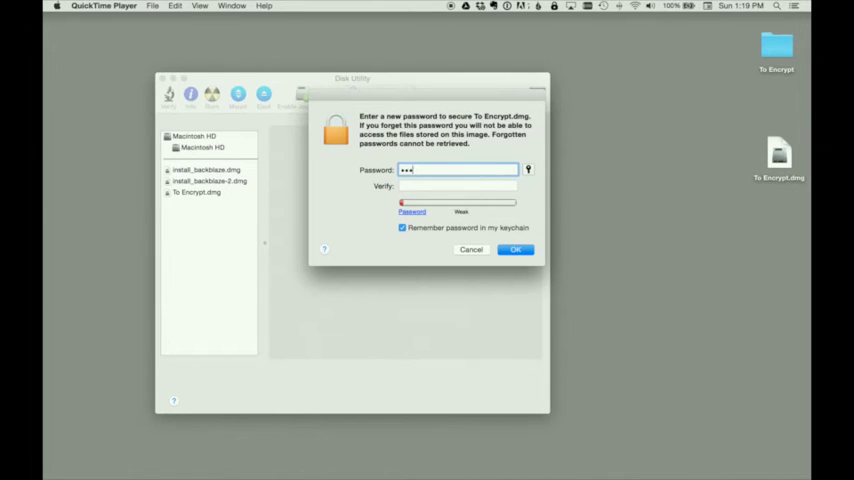
type("••••••••")
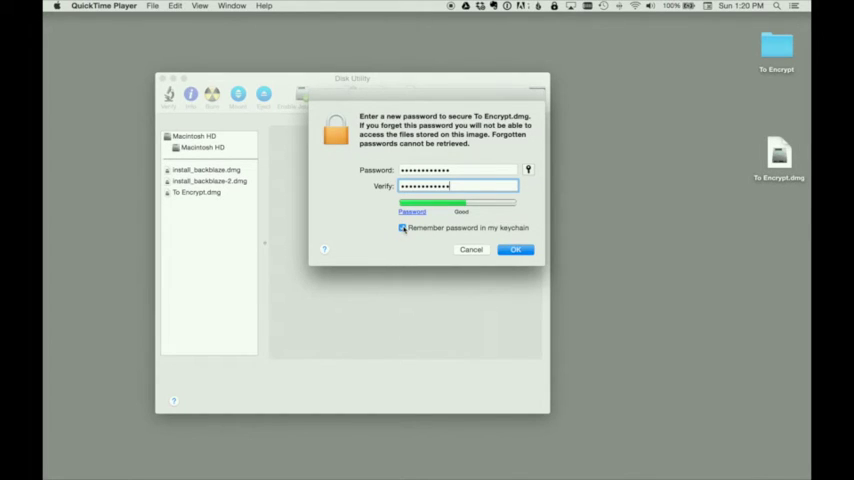
left_click(402, 228)
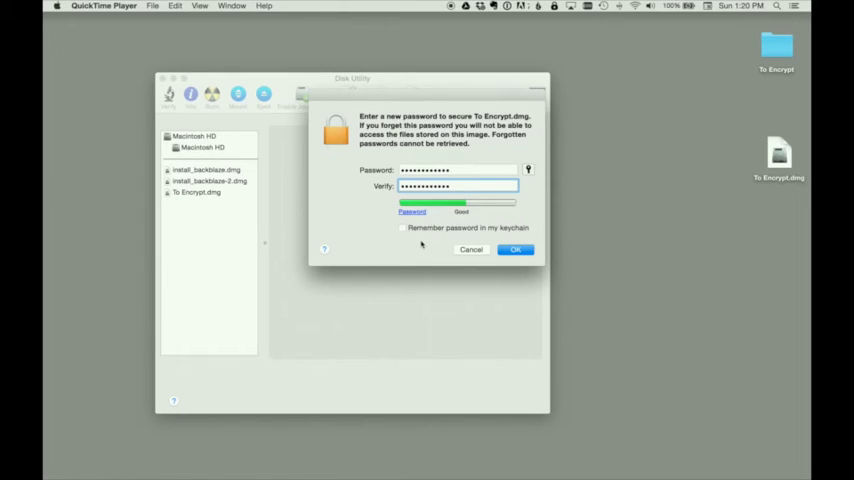
type("•")
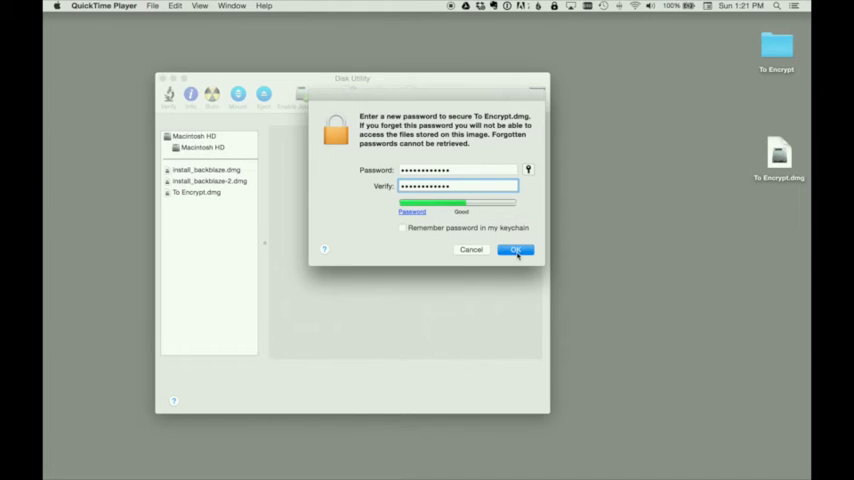
left_click(515, 250)
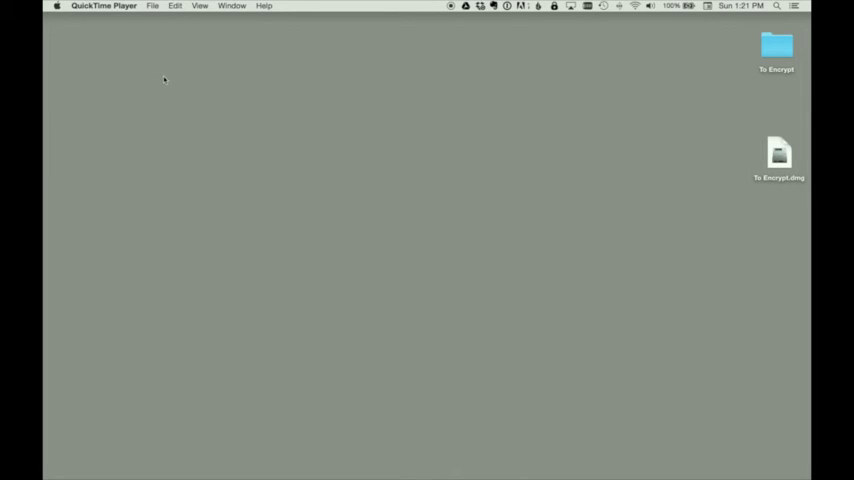
- Mount To Encrypt.dmg from the desktop by entering its password
left_click(742, 218)
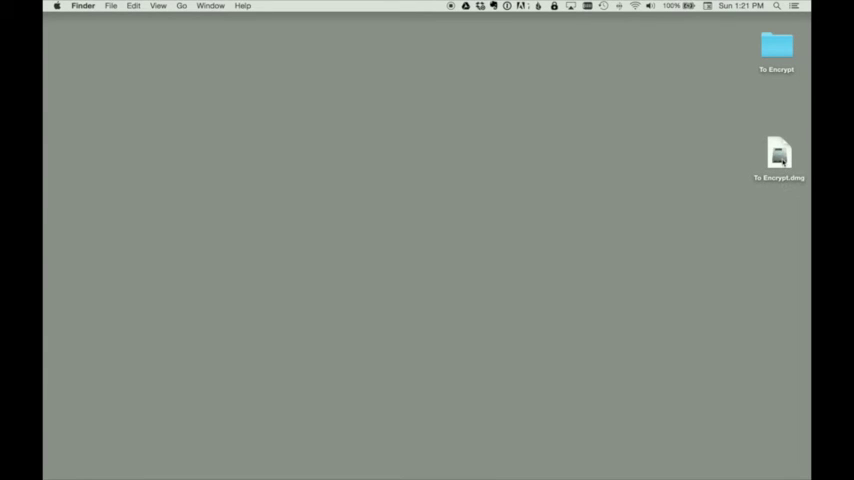
double_click(779, 152)
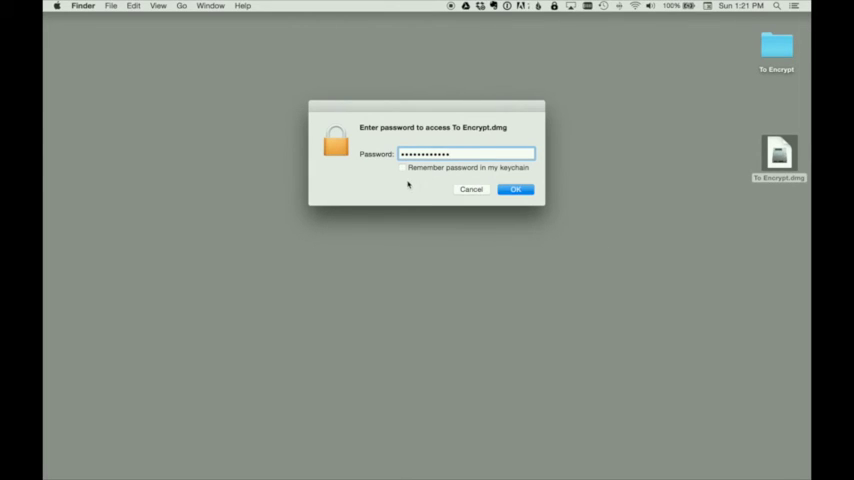
left_click(515, 189)
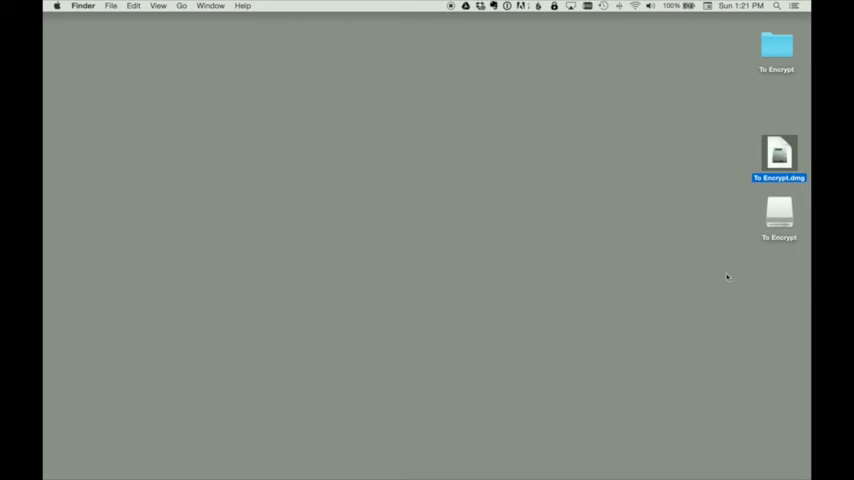
- Open the mounted To Encrypt volume and check that Sample Document opens
double_click(778, 213)
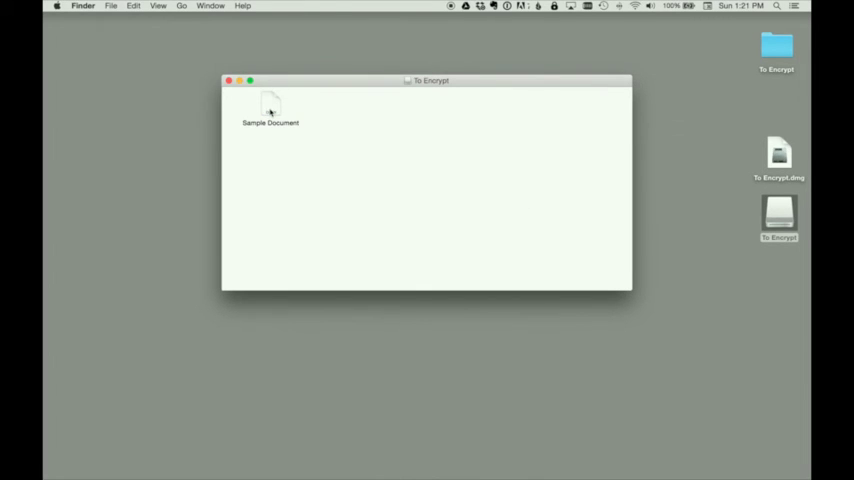
double_click(270, 105)
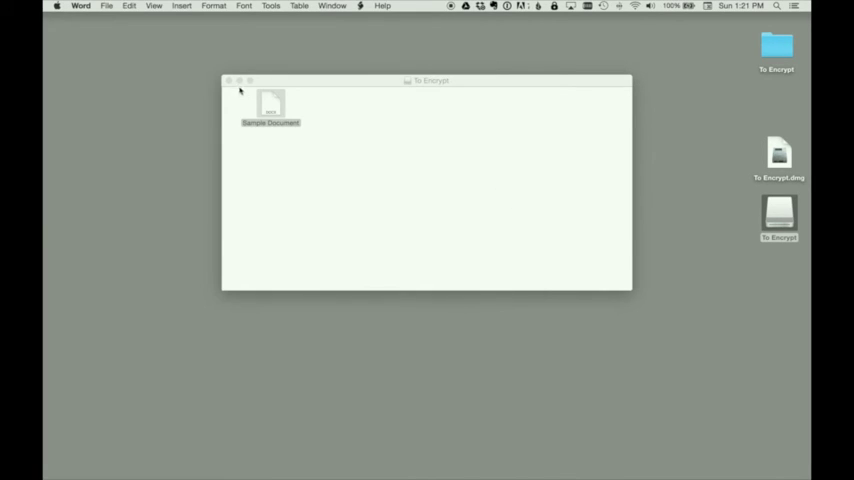
left_click(228, 80)
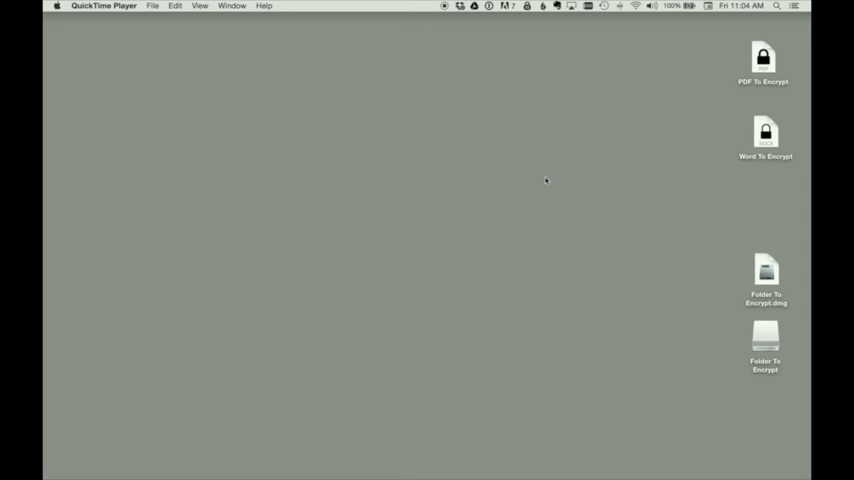
- Launch System Preferences via Spotlight and show the Security & Privacy FileVault settings
left_click(778, 6)
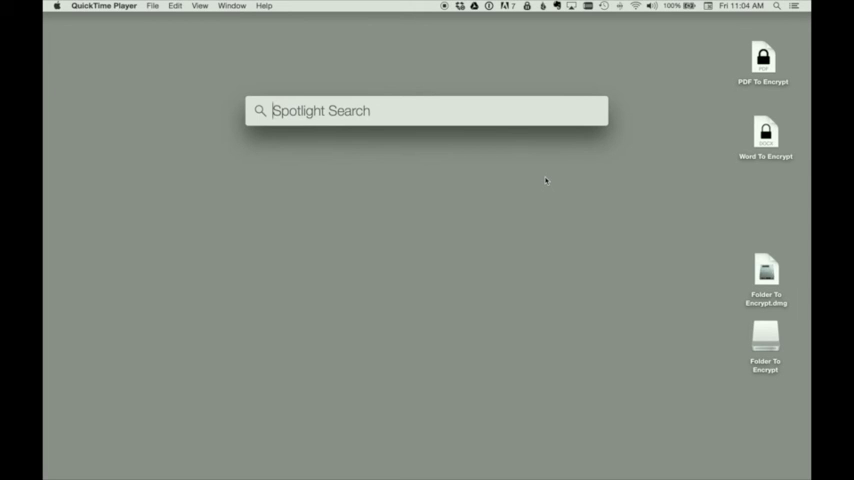
type("system Preferences")
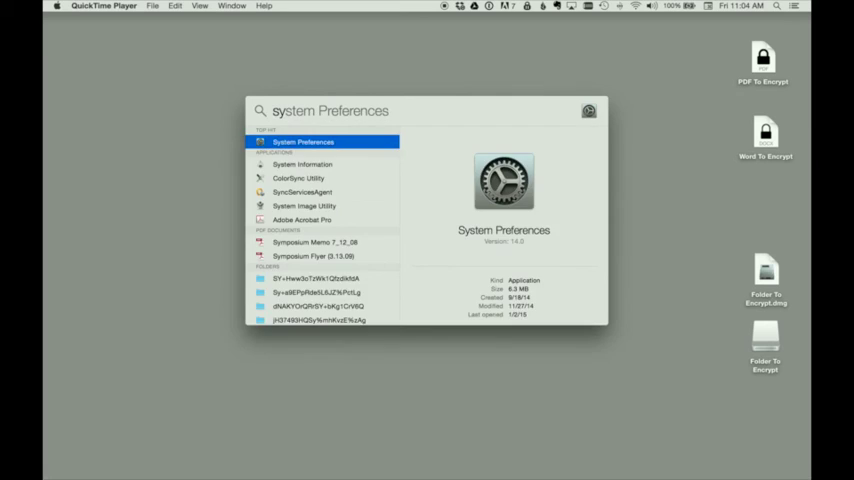
left_click(302, 141)
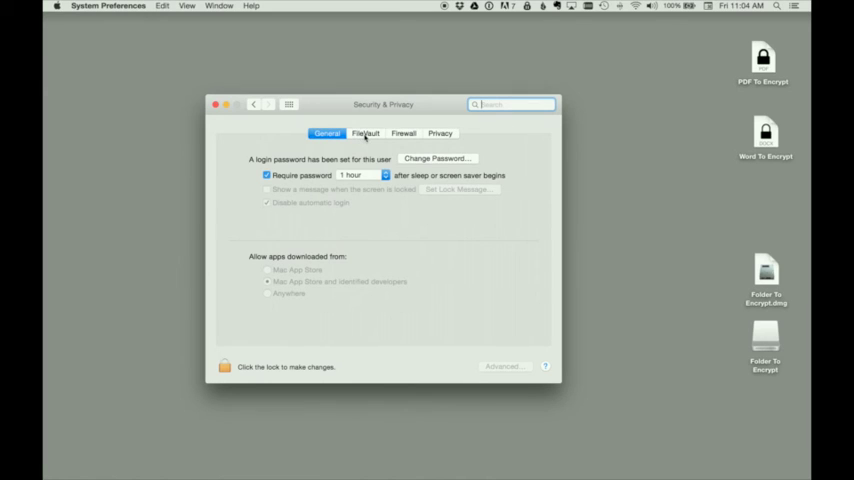
left_click(366, 133)
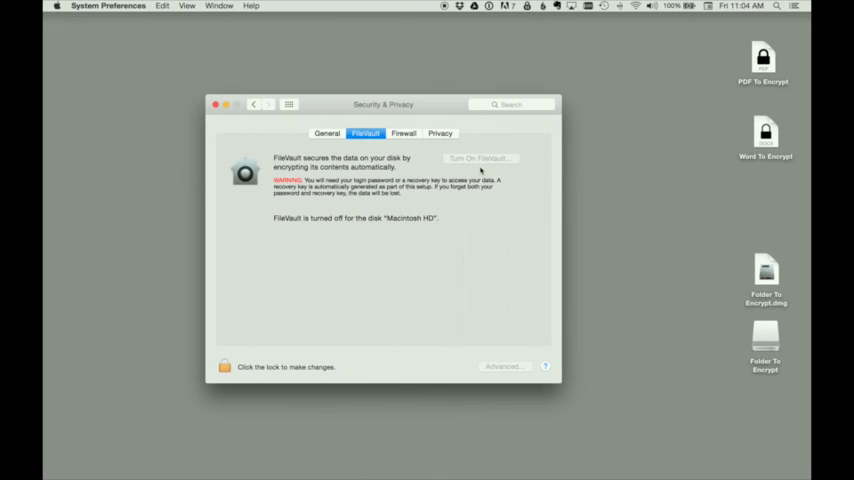
mouse_move(265, 336)
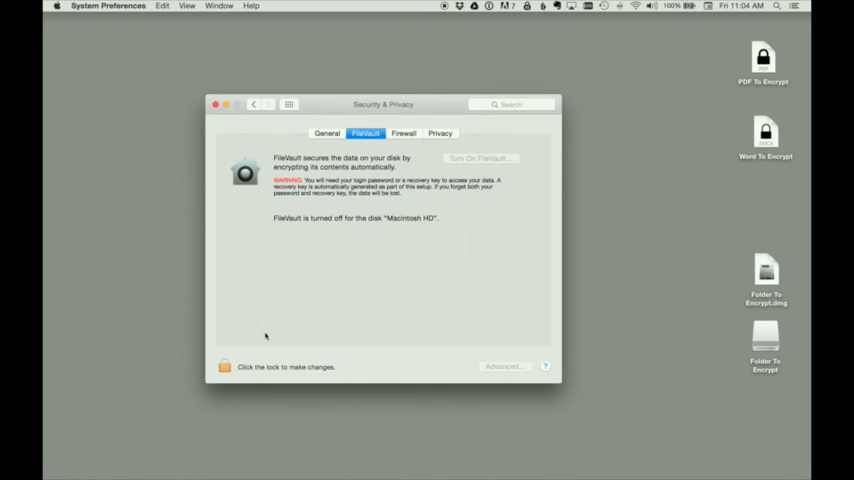
mouse_move(313, 378)
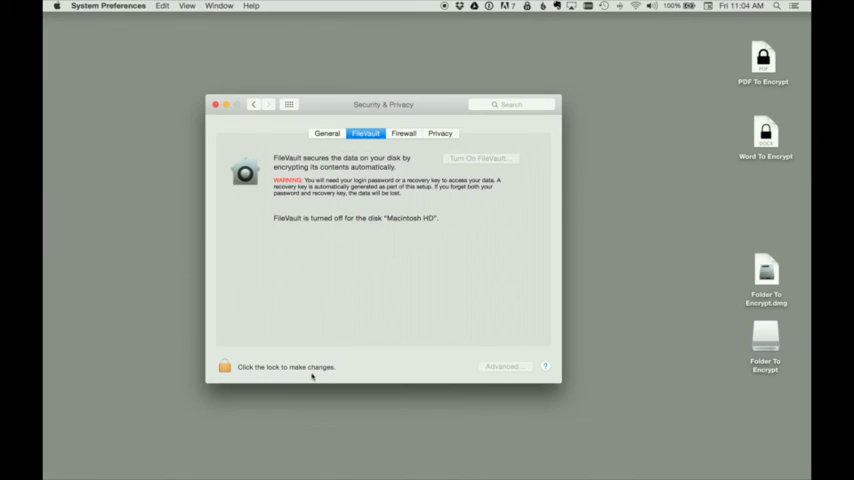
mouse_move(243, 357)
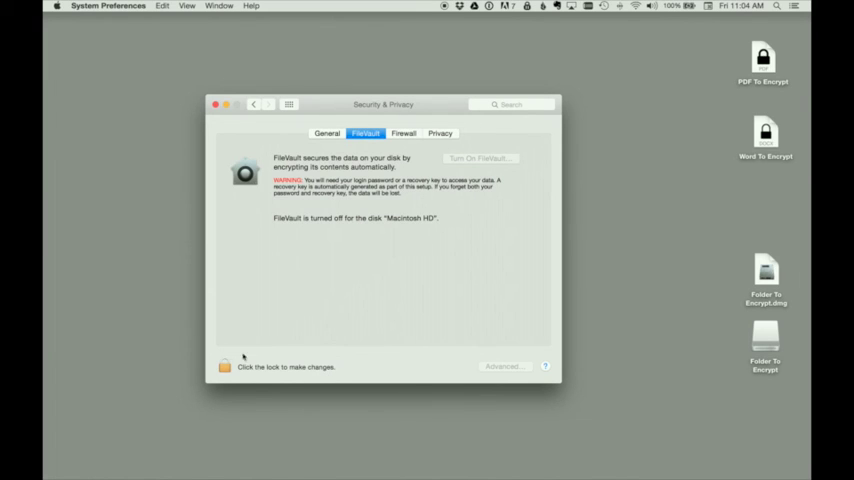
- Unlock the FileVault settings with the administrator password
left_click(225, 365)
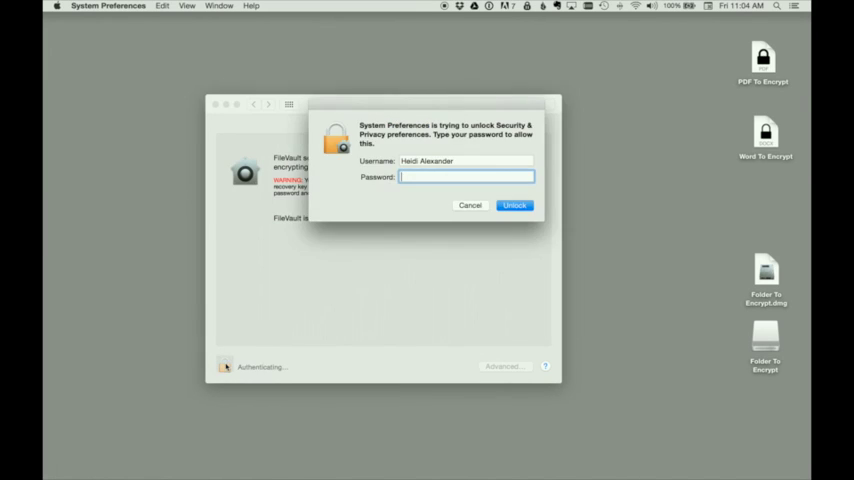
type("•")
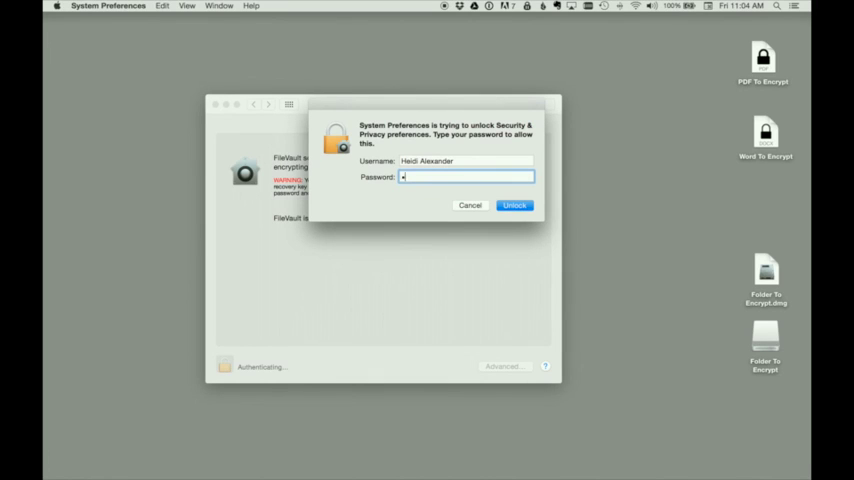
type("password")
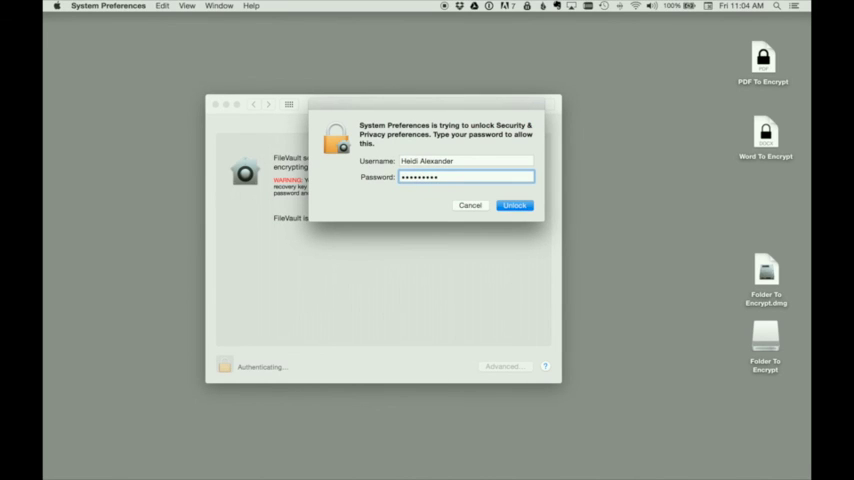
left_click(513, 205)
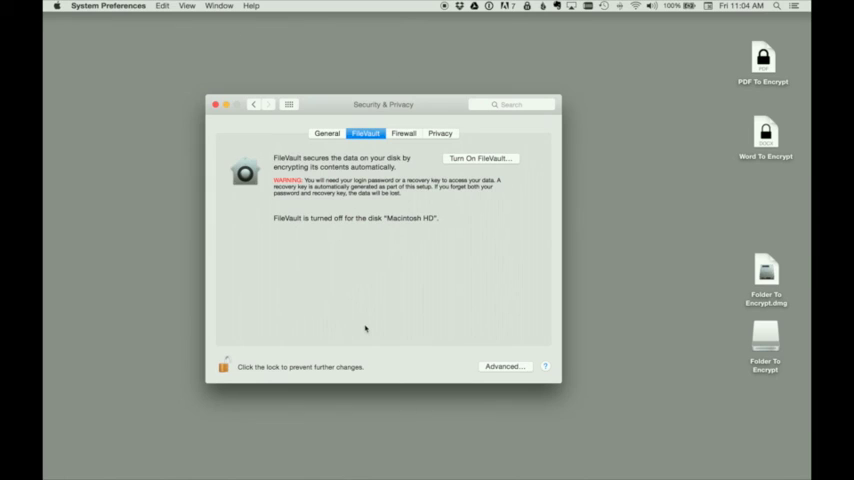
mouse_move(493, 168)
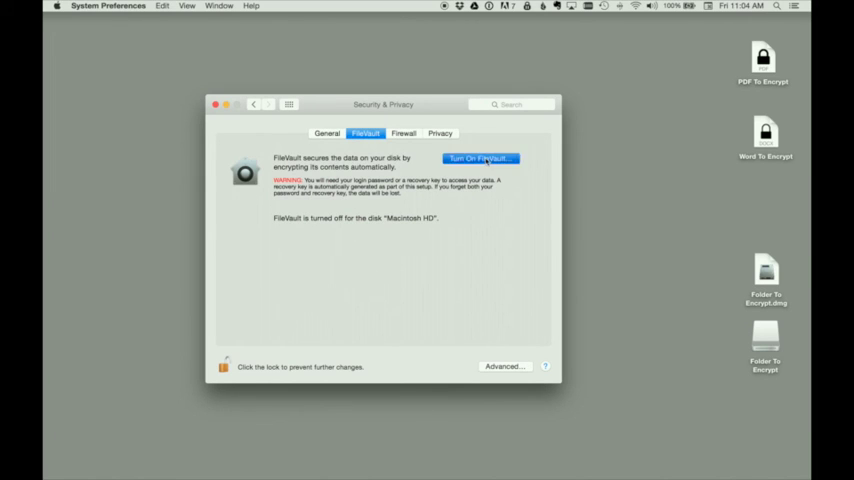
- Turn on FileVault with iCloud account disk unlocking and continue to the Restart prompt
left_click(480, 158)
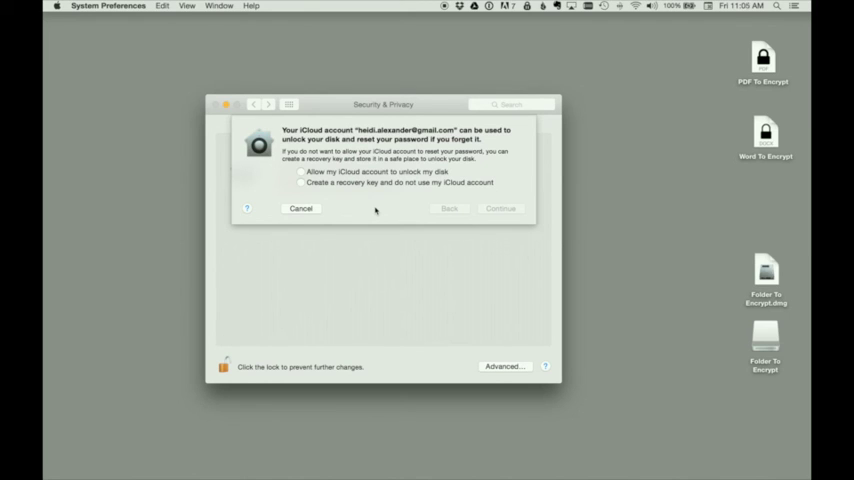
mouse_move(345, 205)
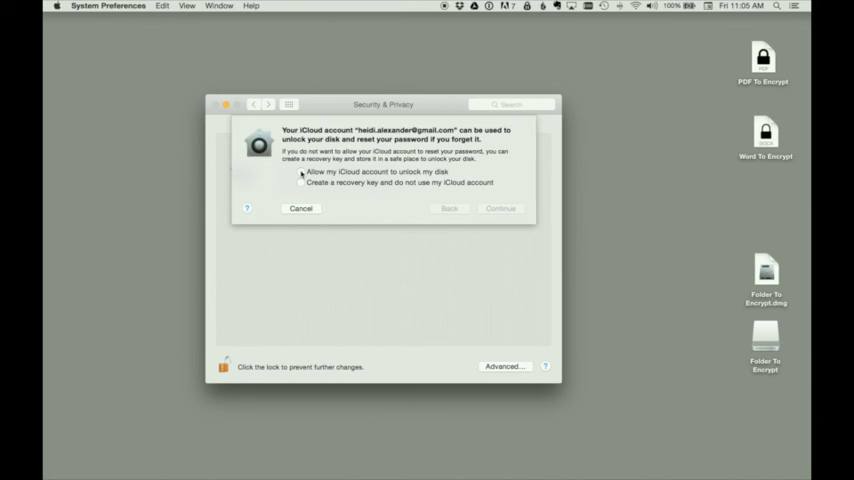
left_click(301, 172)
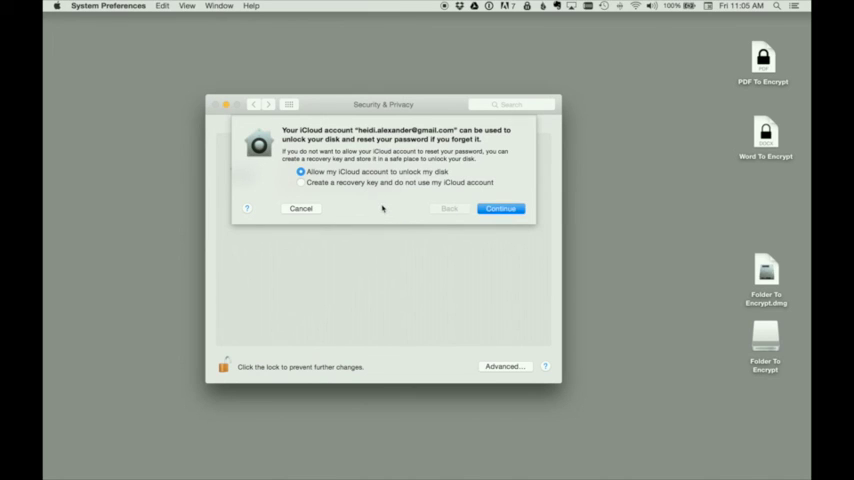
mouse_move(397, 213)
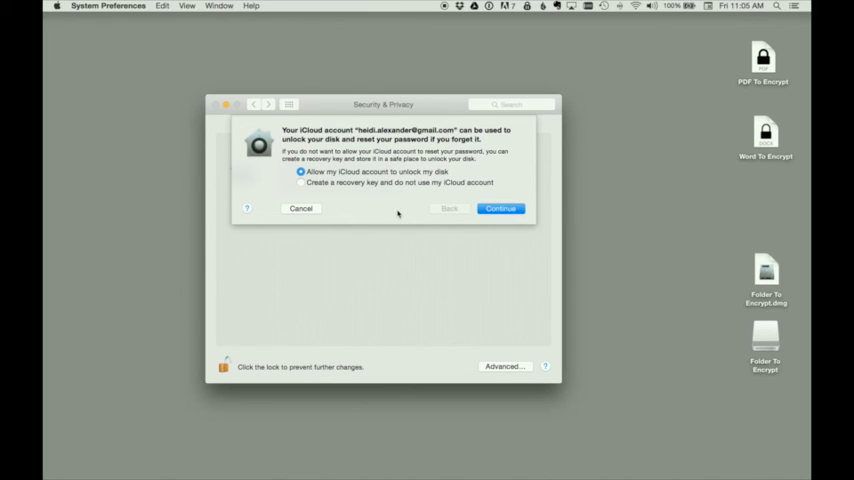
mouse_move(391, 214)
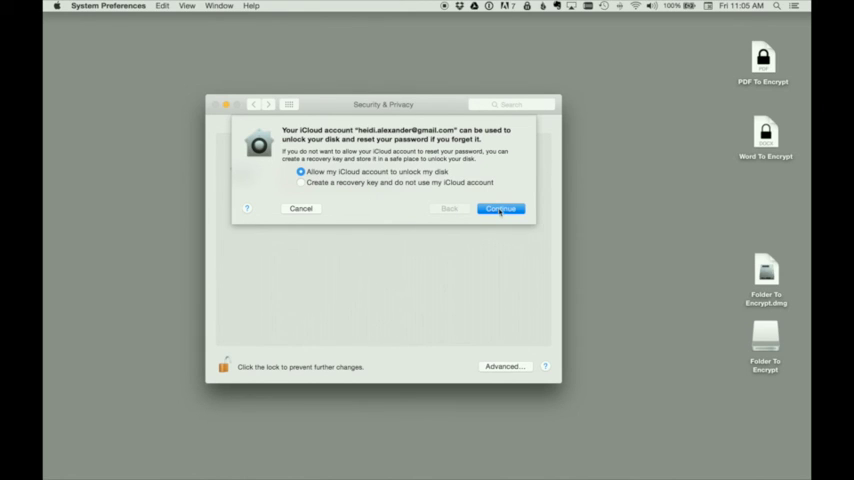
left_click(500, 208)
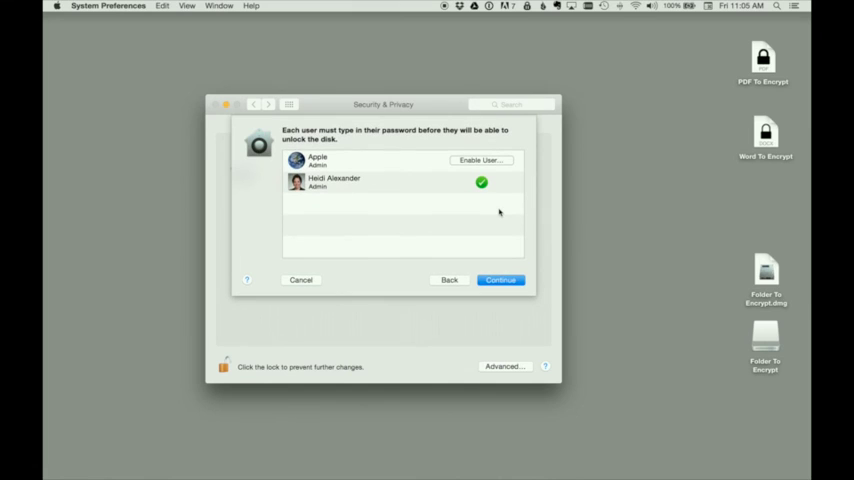
mouse_move(393, 239)
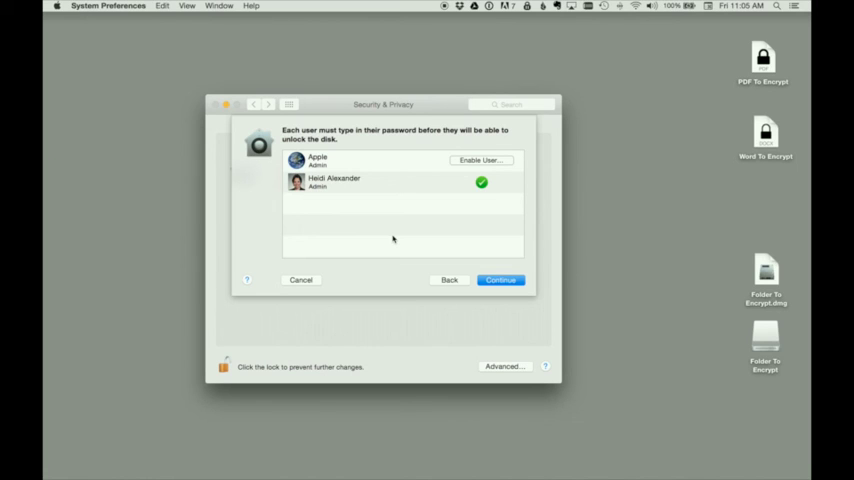
mouse_move(461, 288)
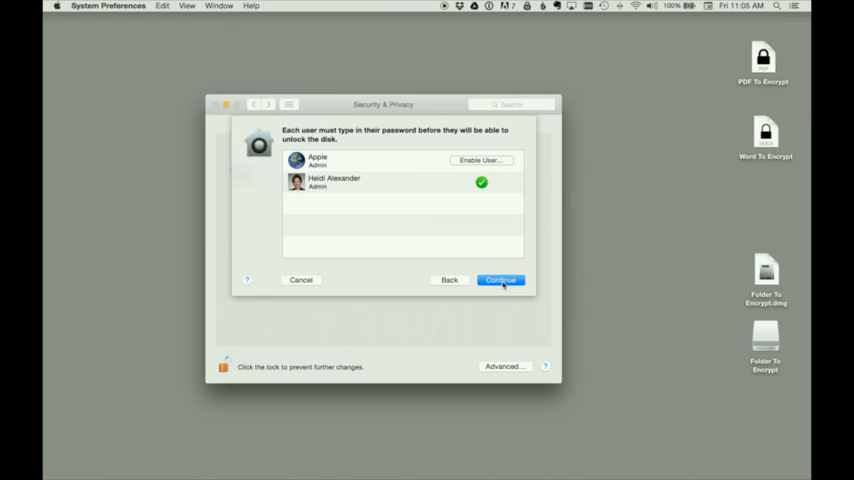
left_click(500, 280)
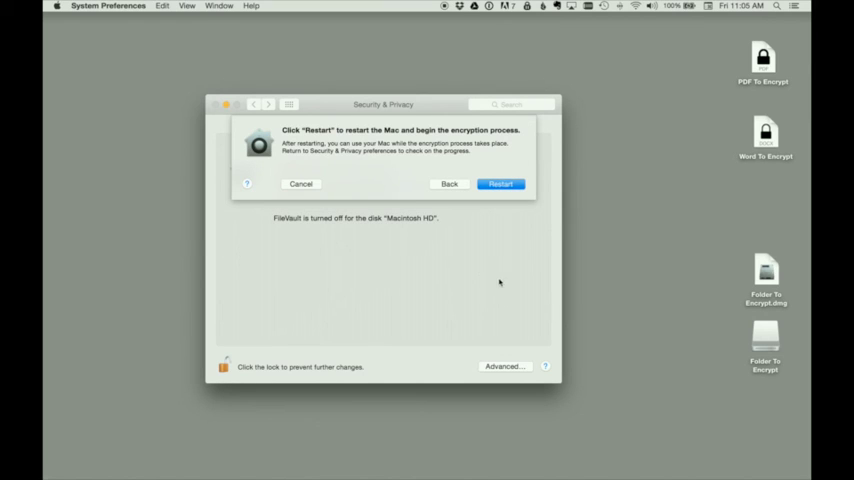